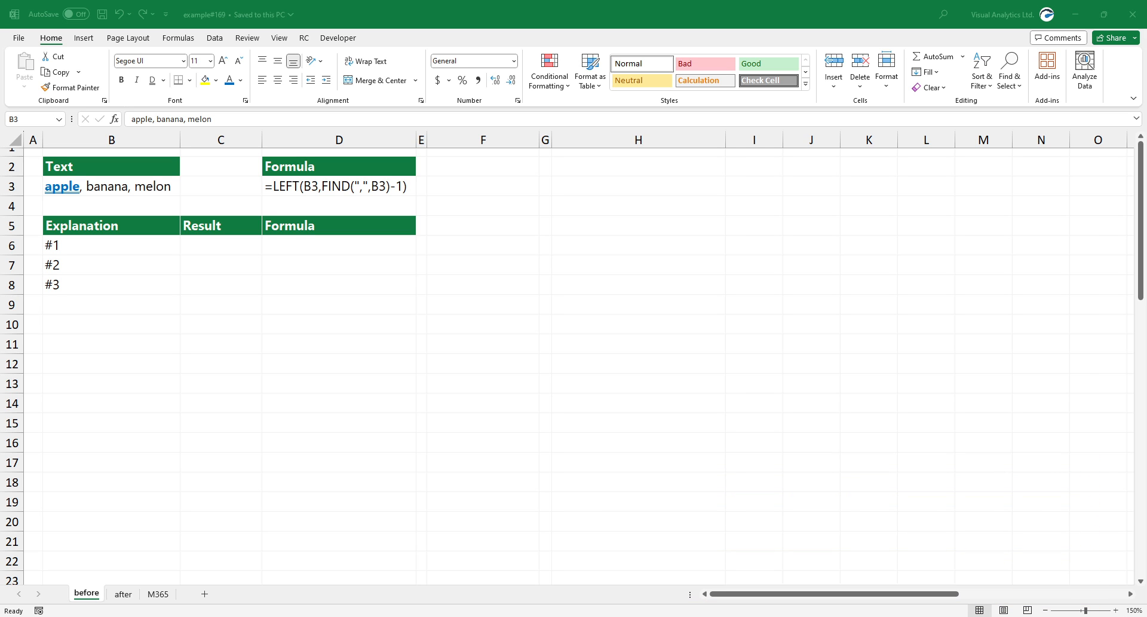
Step: On the before sheet, enter =FIND(",",B3) in C6 (6) and =FIND(",",B3)-1 in C7 (5)
click(221, 245)
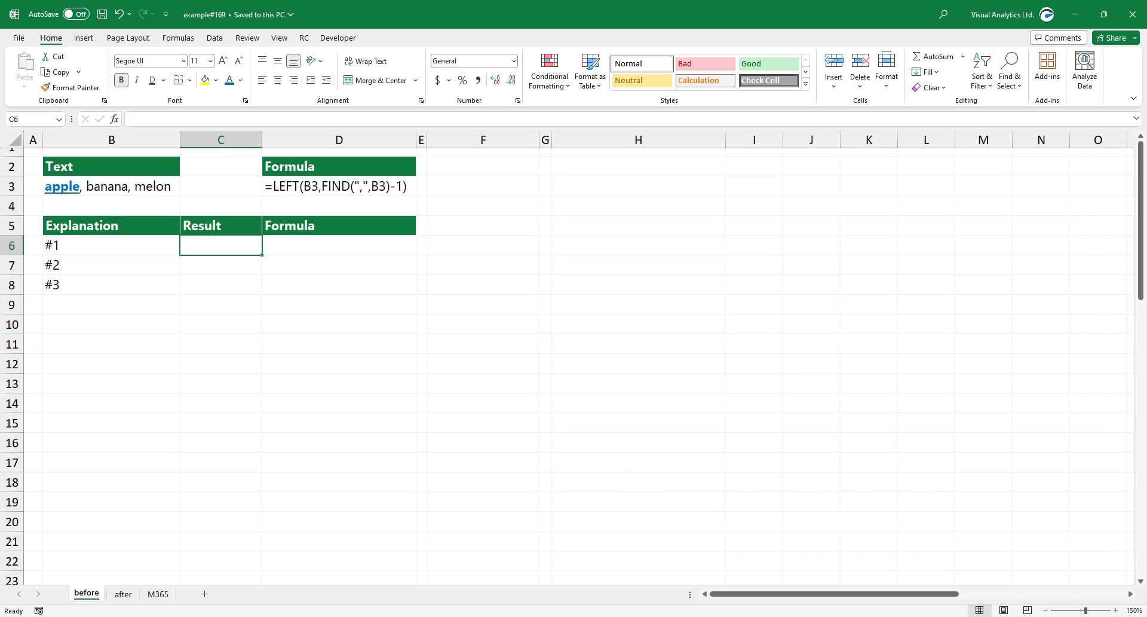
text(=FIND(",",)
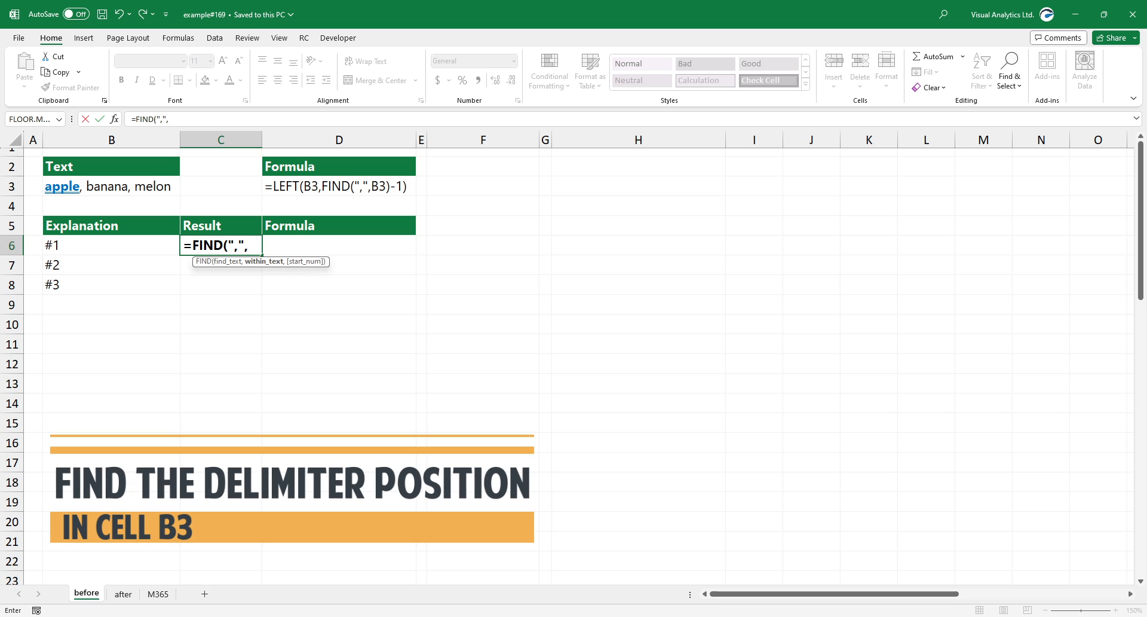
click(111, 186)
text(=FIND(",)
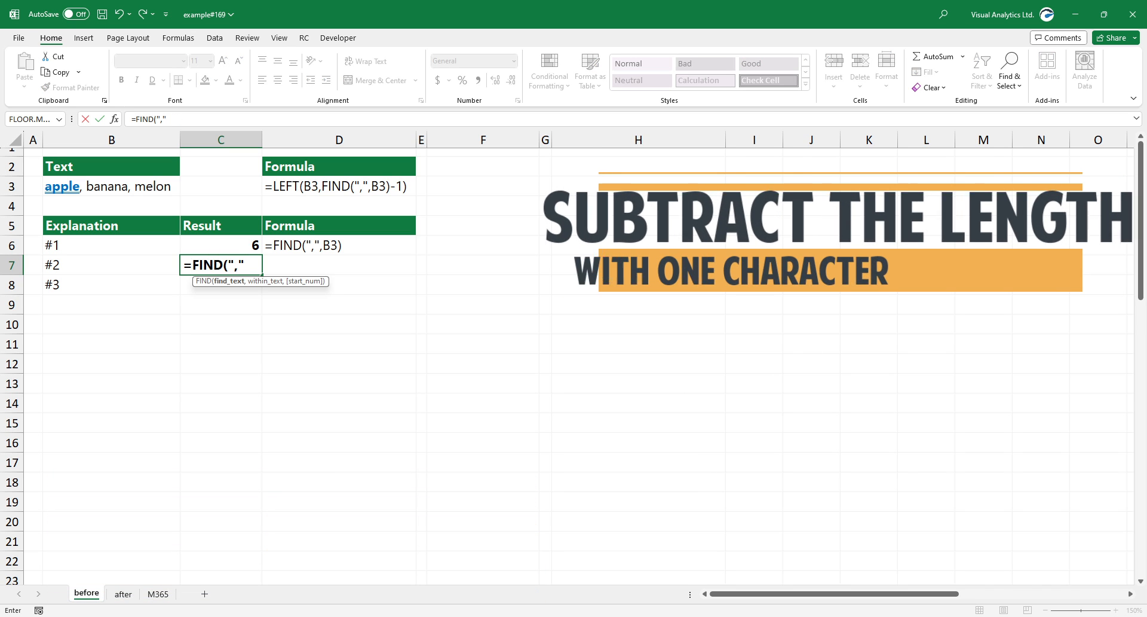
text(B3)
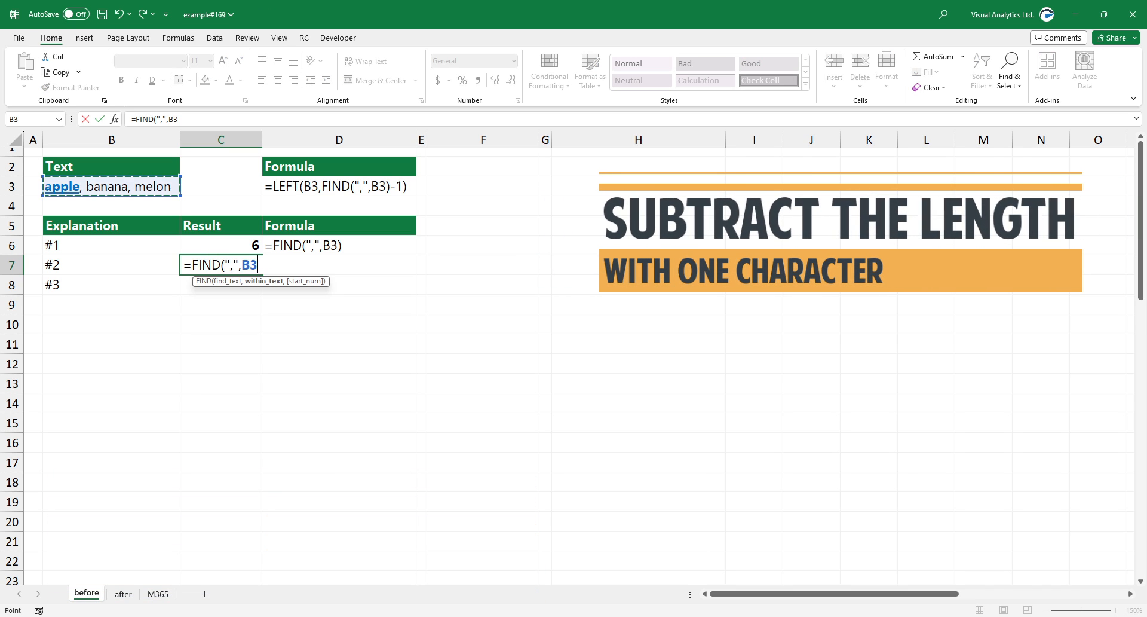
text()-1)
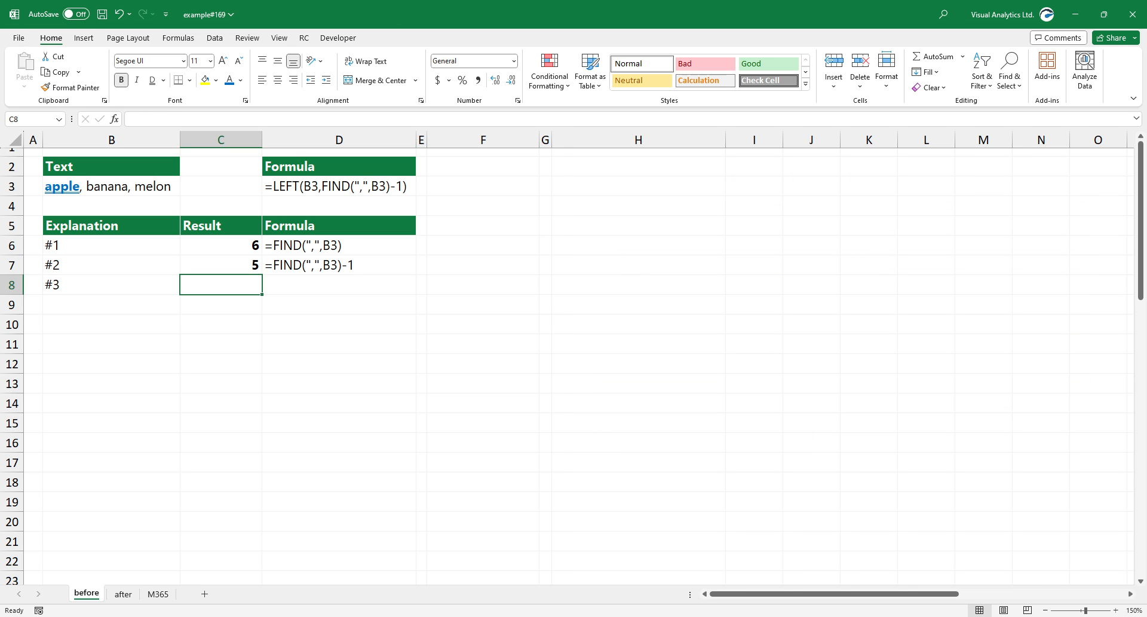
Step: Enter =LEFT(B3,FIND(",",B3)-1) in C8 to return 'apple', then go to the after sheet
text(=LEFT(B3)
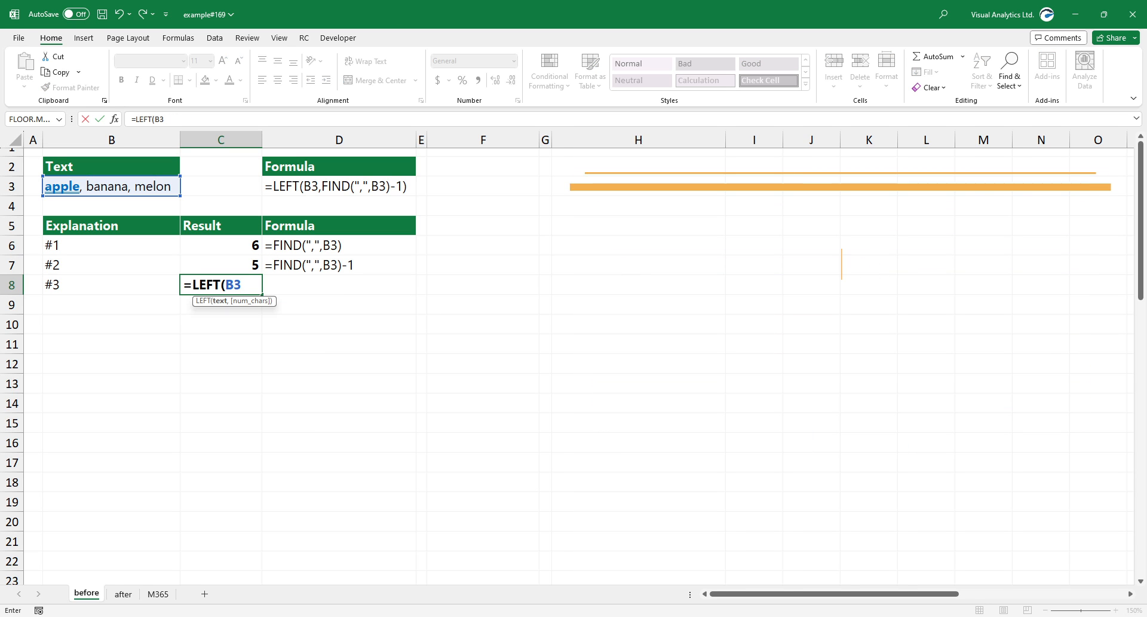
text(,FIND()
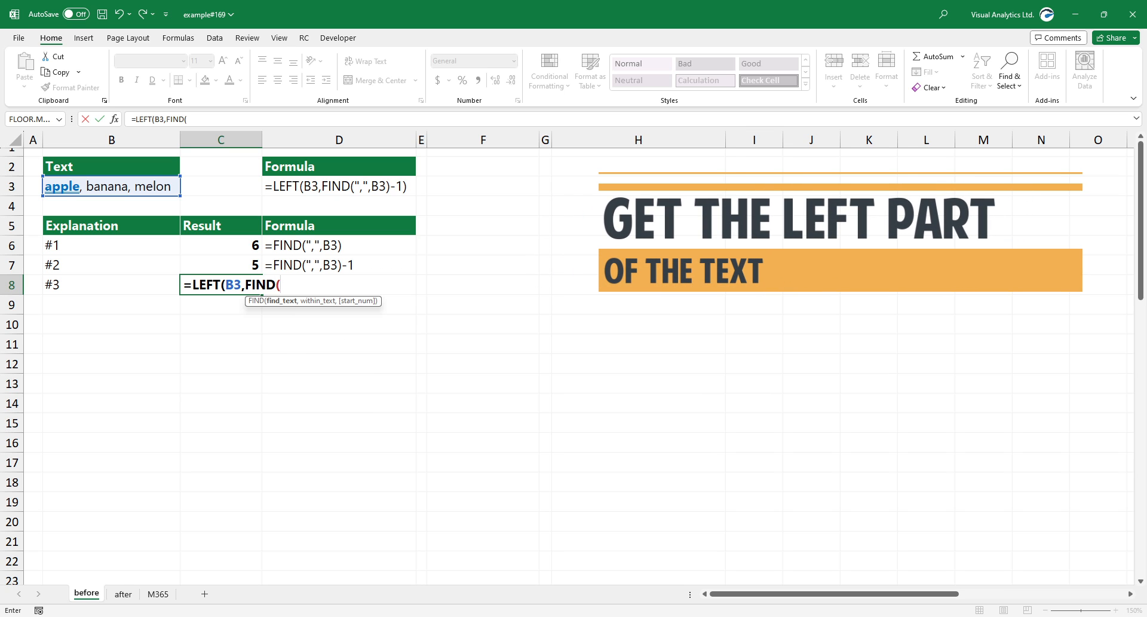
text(",",)
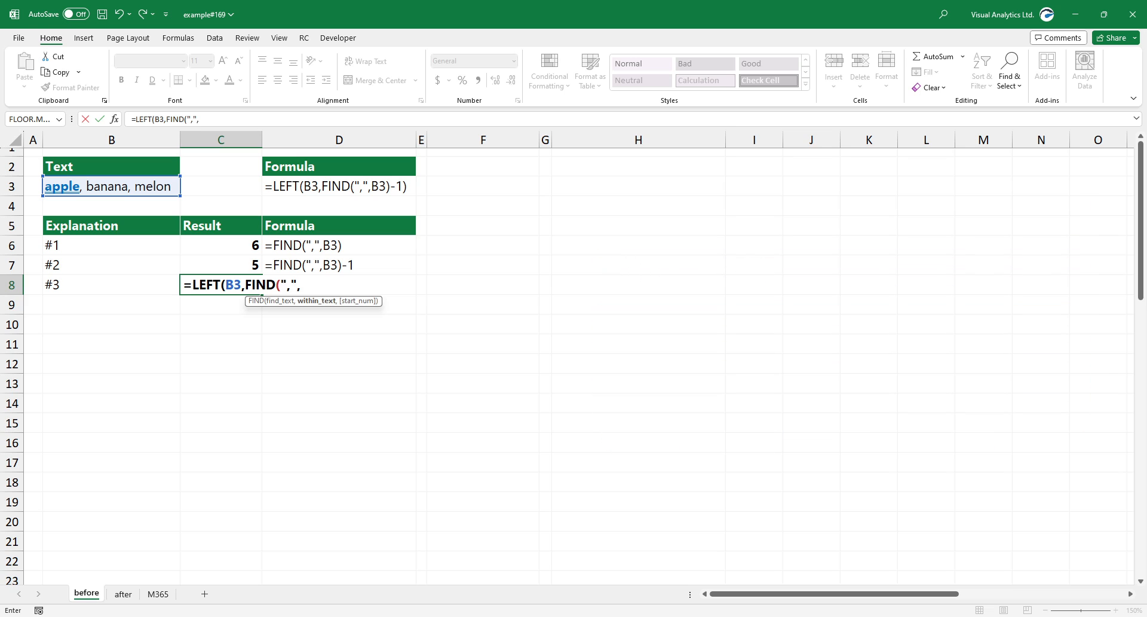
text(B3)
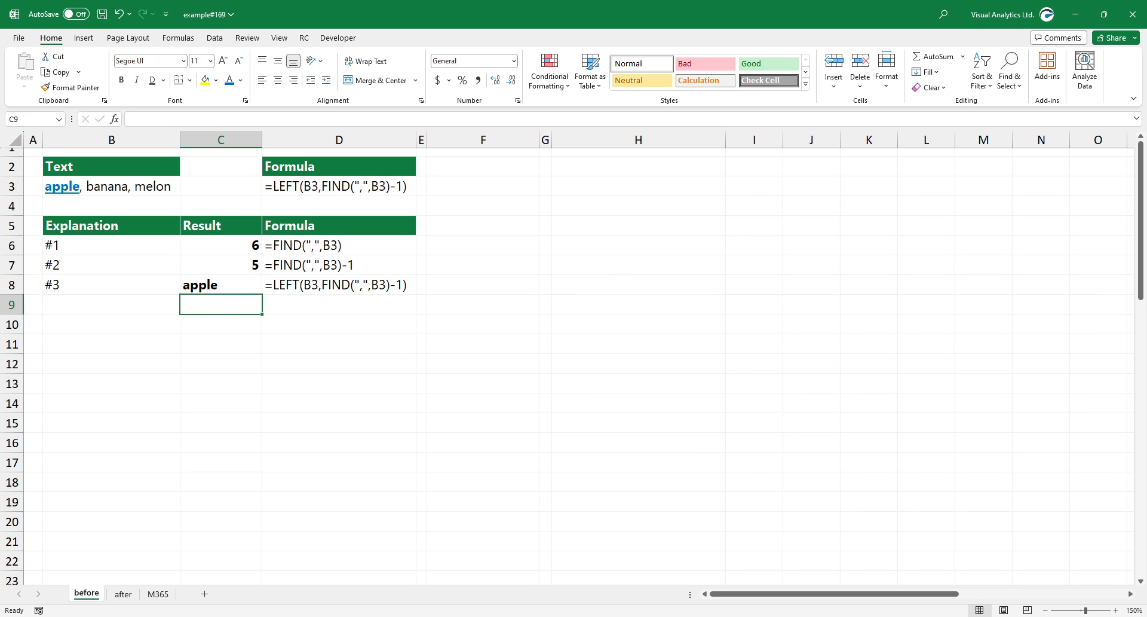
click(122, 593)
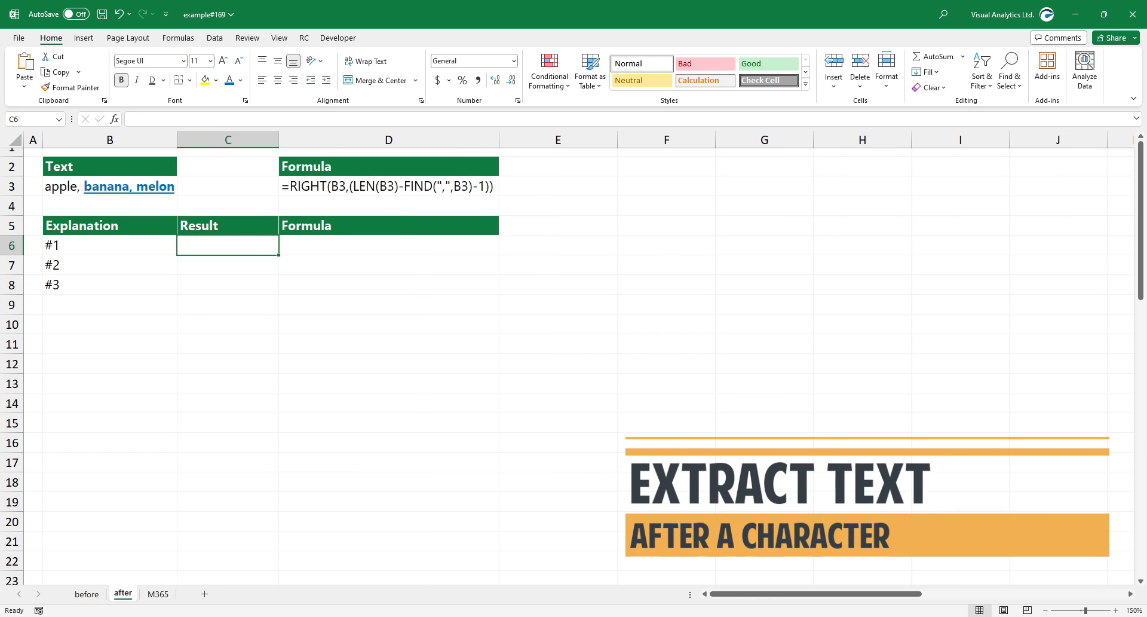
Step: On the after sheet, enter =FIND(",",B3) in C6 (6) and =LEN(B3)-FIND(",",B3)-1 in C7 (13)
text(=FIND()
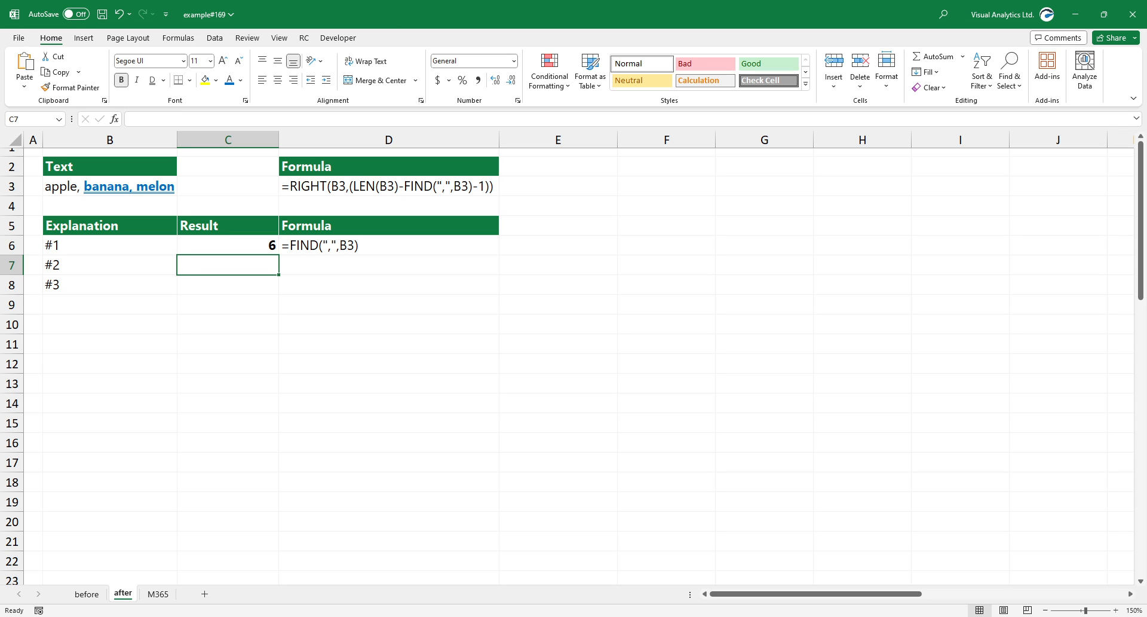
text(=LEN()
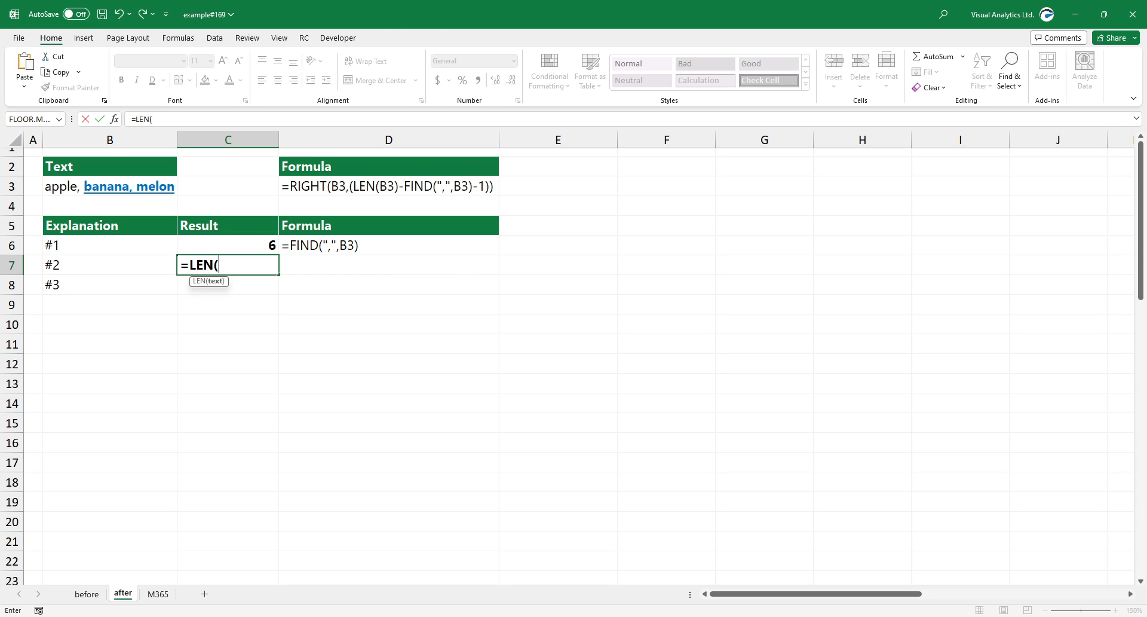
click(110, 186)
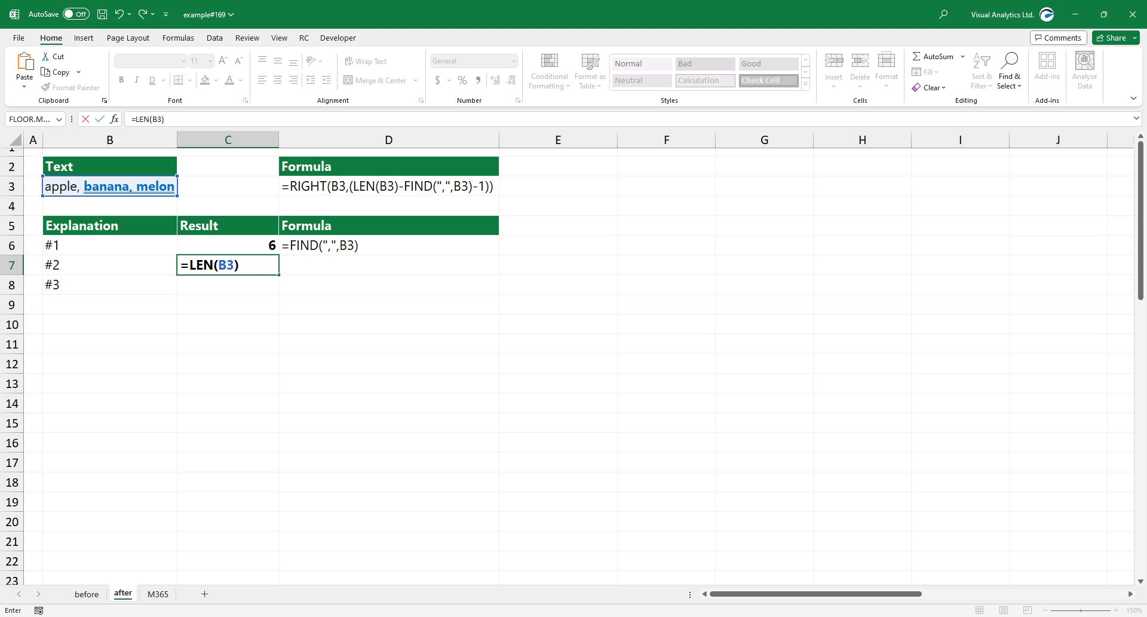
text(-FIND(")
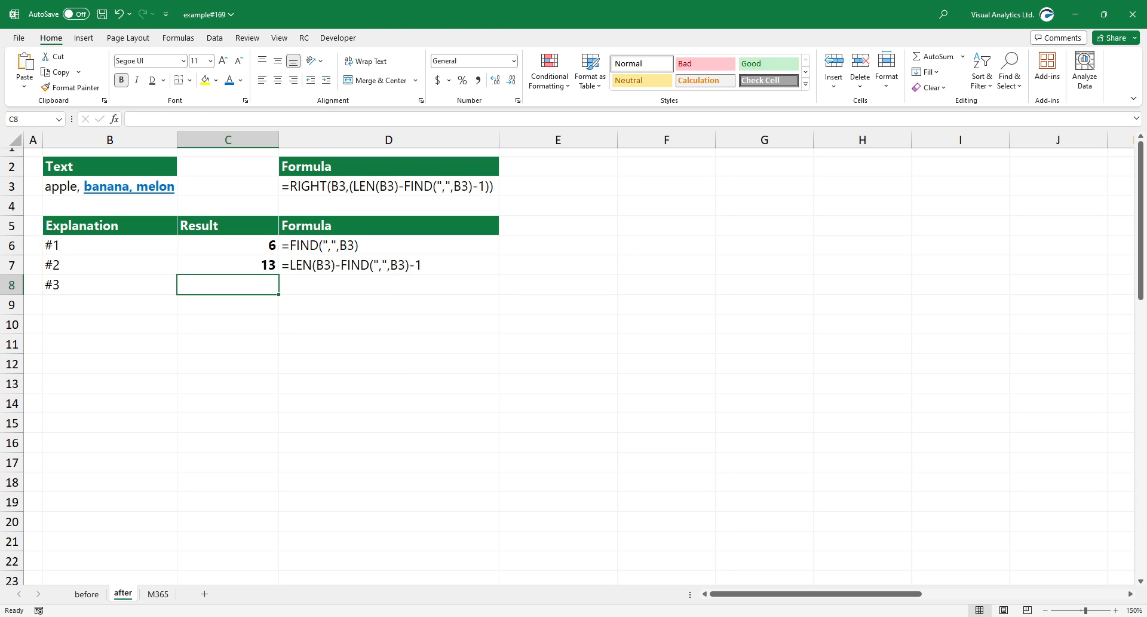
Step: Enter =RIGHT(B3,LEN(B3)-FIND(",",B3)-1) in C8 returning 'banana, melon', then go to the M365 sheet
text(=RIGHT(B3)
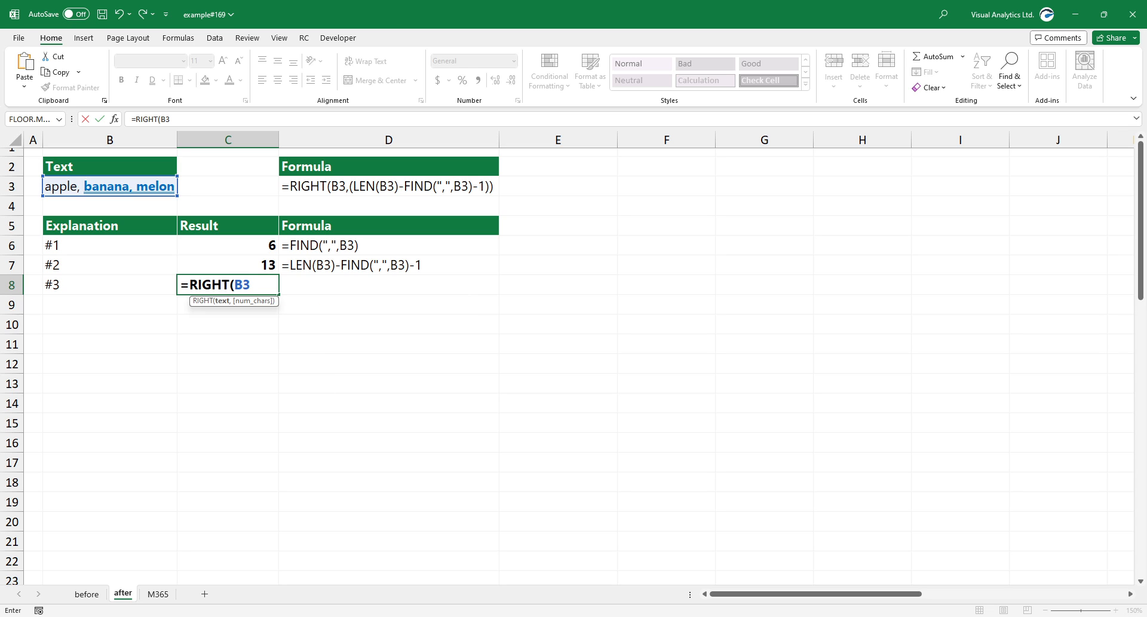
text(,LEN(B)
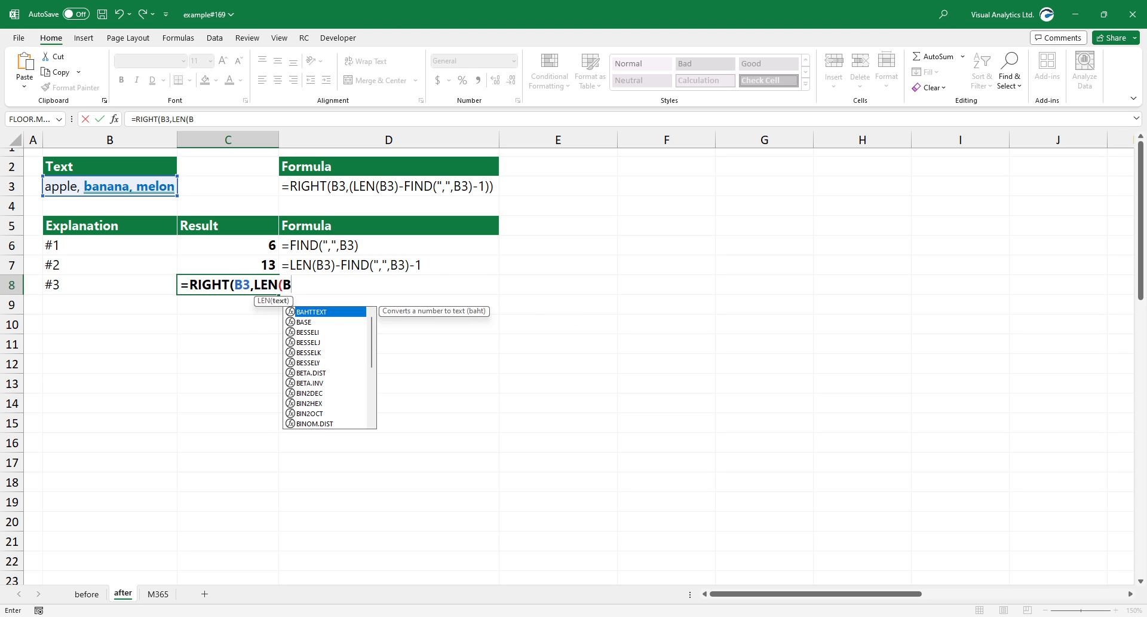
text(3)-FIND(")
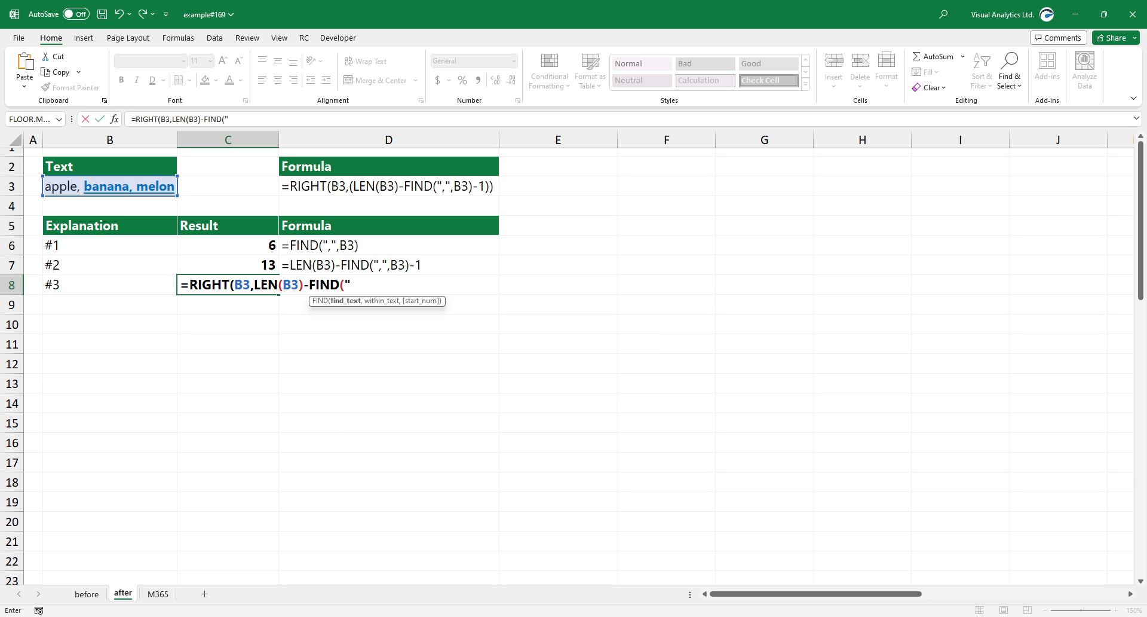
text(,",B3)-1)
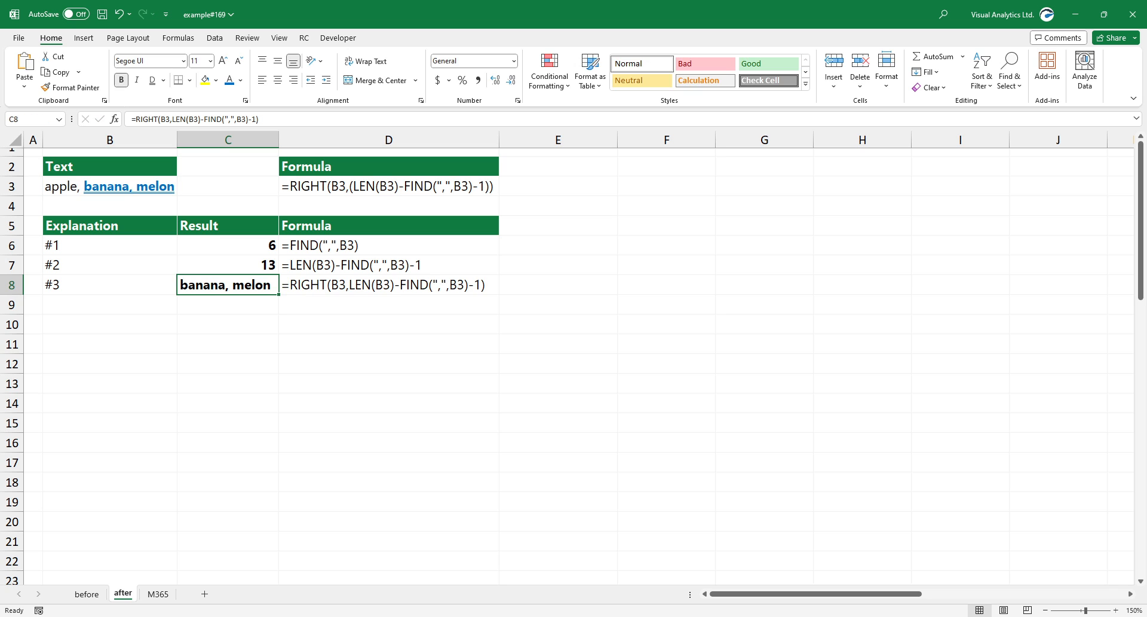
click(157, 593)
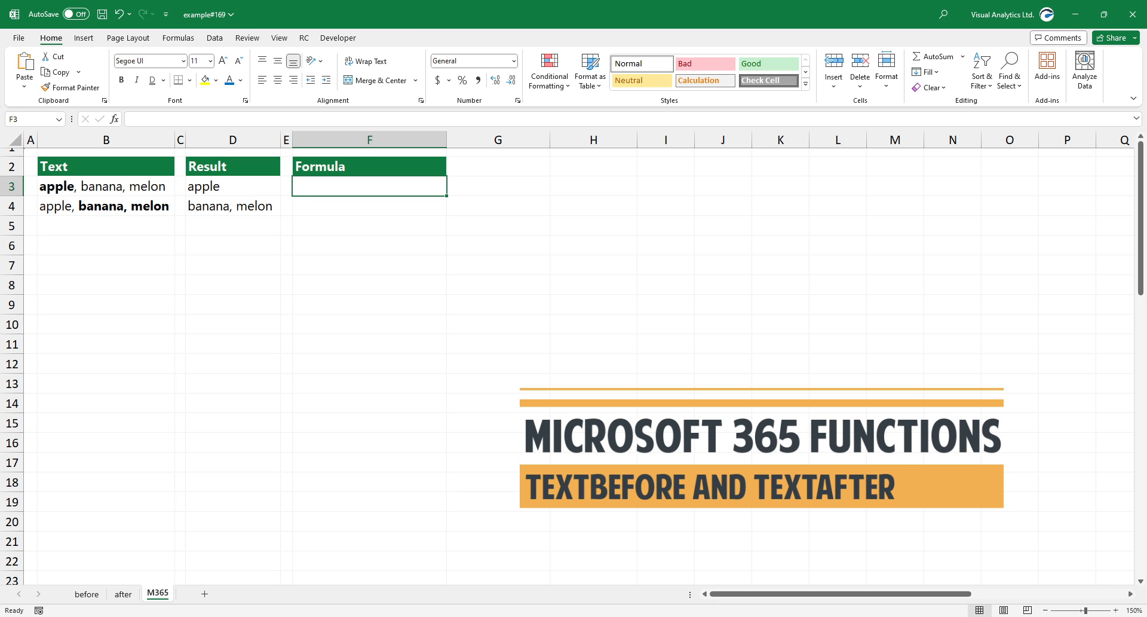
Step: Enter =TEXTBEFORE(B3,",") in F3 on the M365 sheet to return 'apple'
text(=)
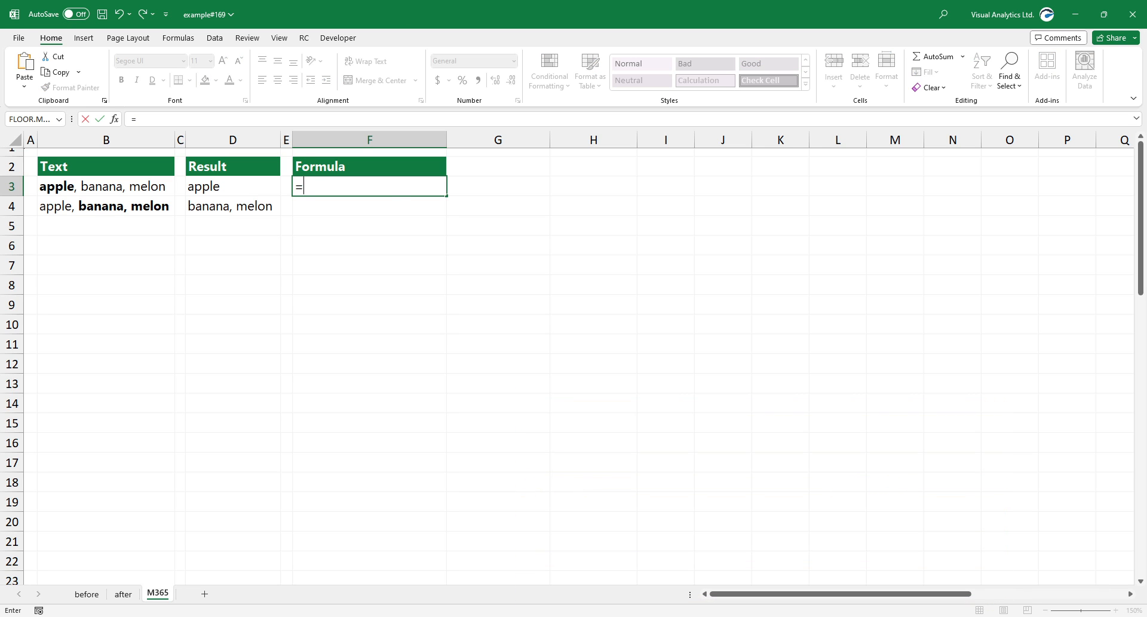
text(TEXTBEFORE()
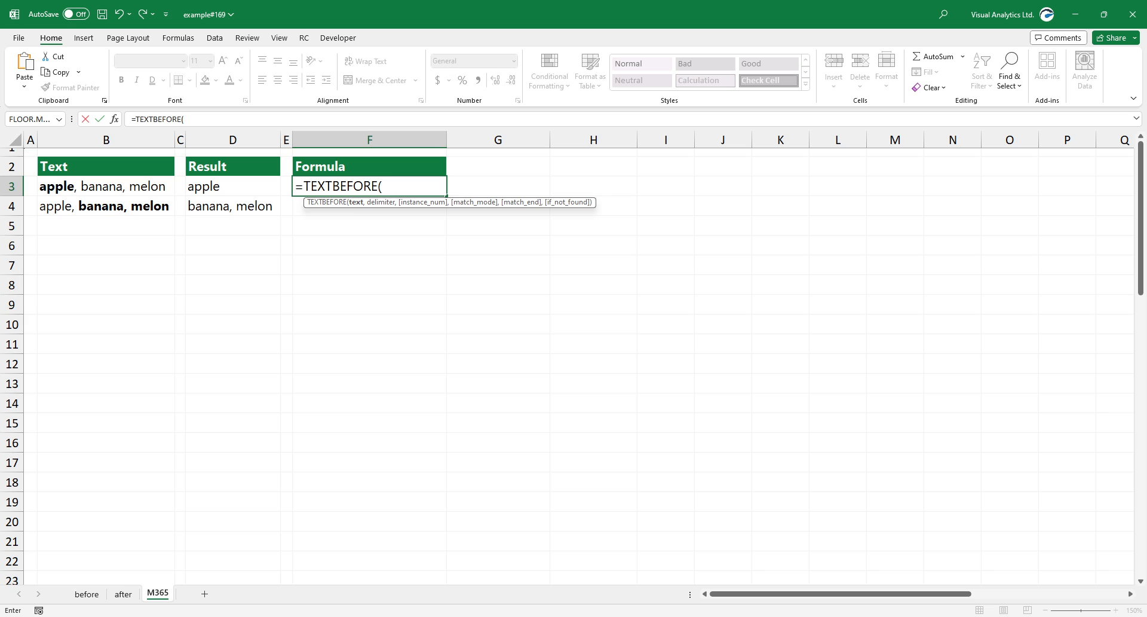
click(105, 186)
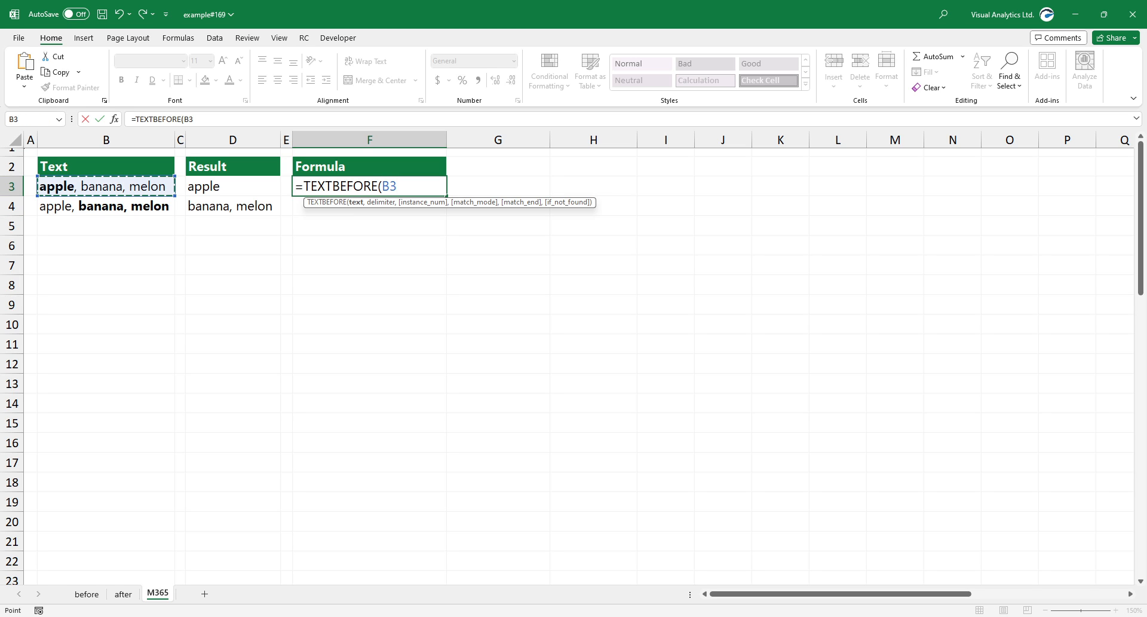
text(,")
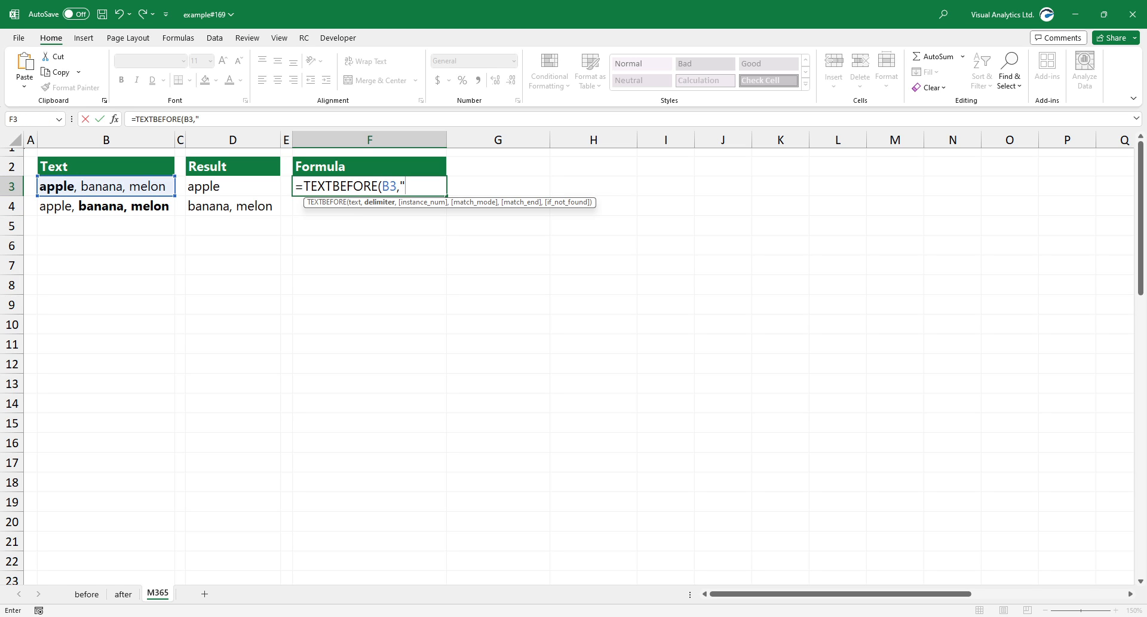
text(,)
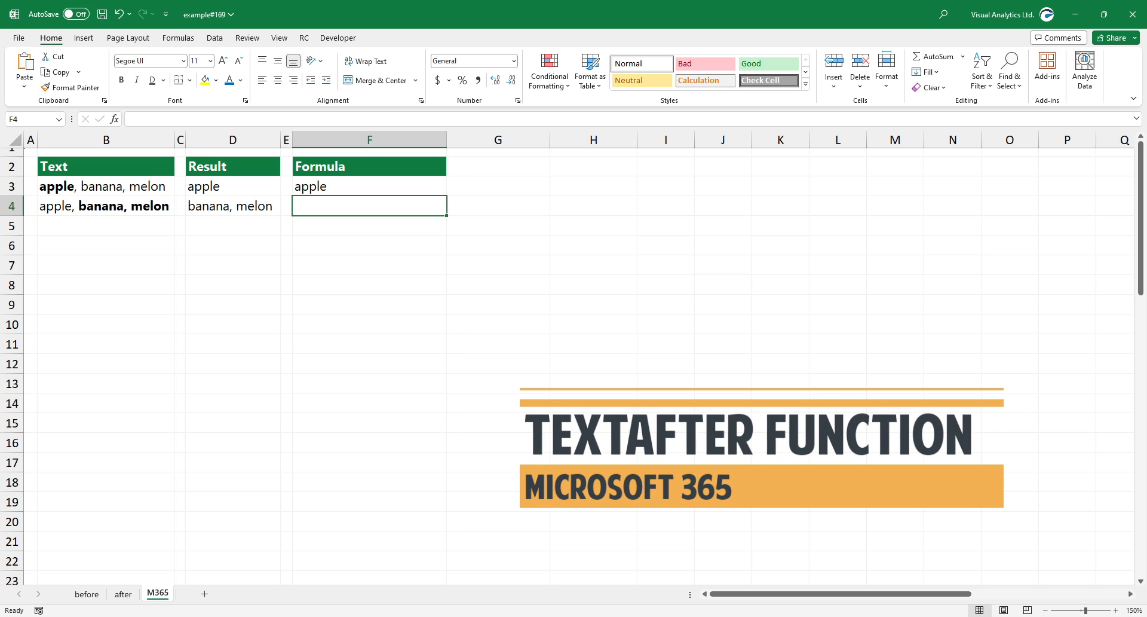
Step: Enter =TEXTAFTER(B4,", ") in F4 to return 'banana, melon'
text(=TEXTAFTER(B4," ")
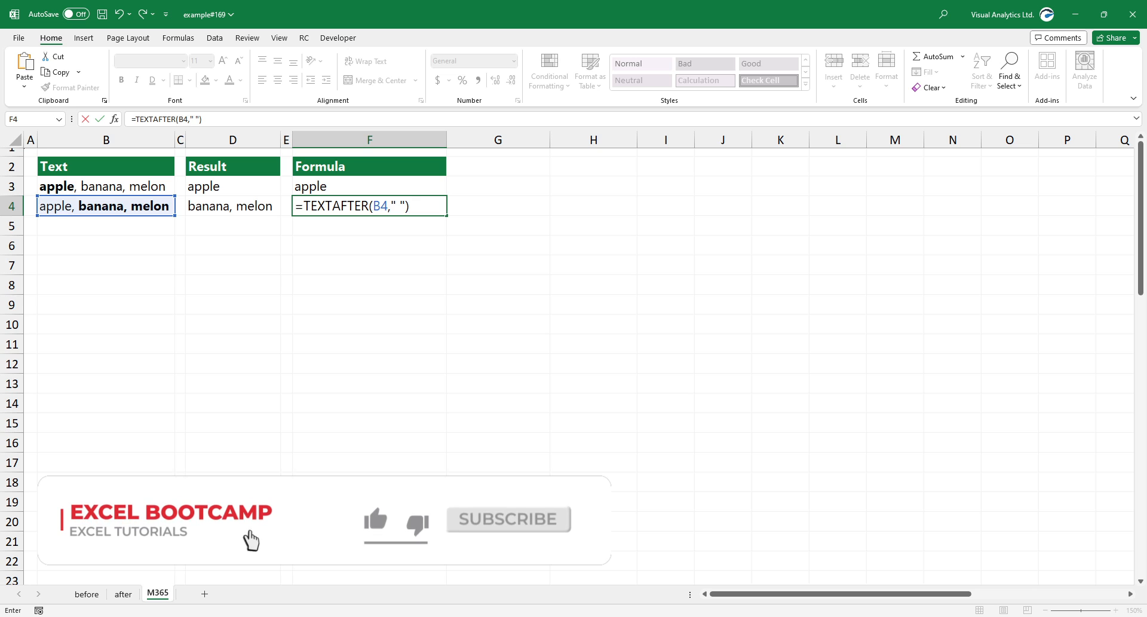
key(Return)
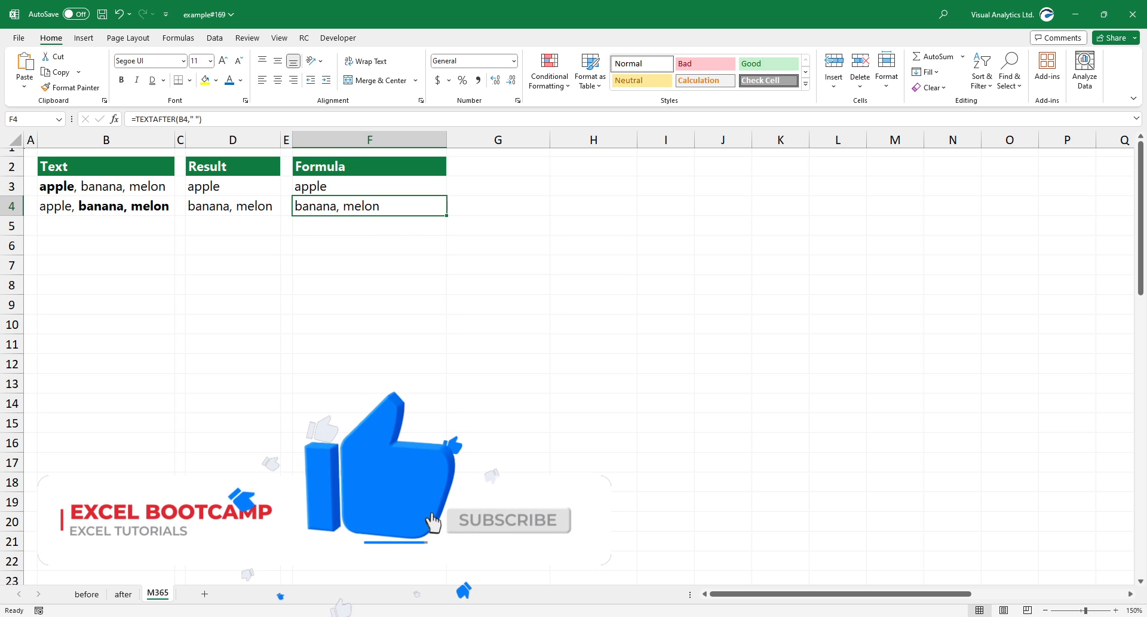